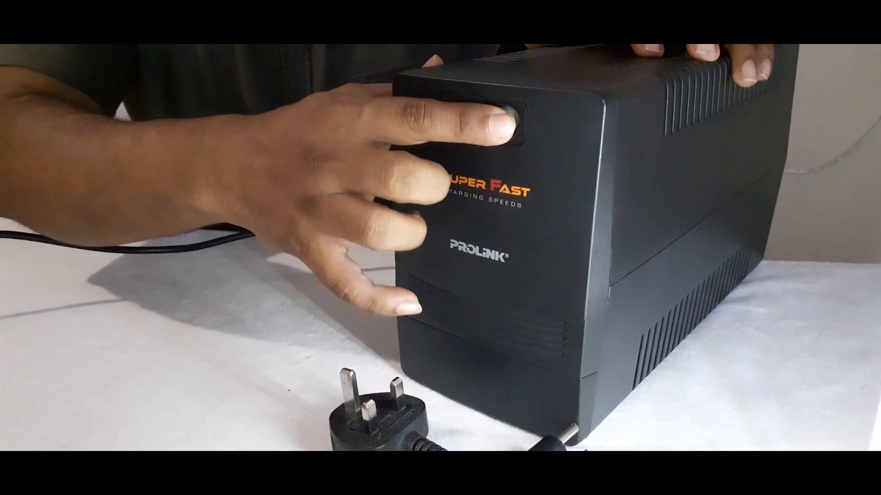
click(503, 107)
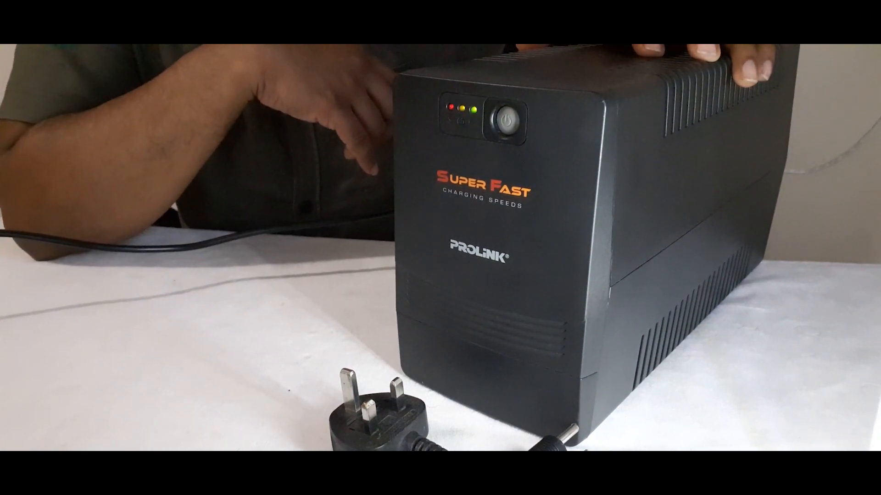